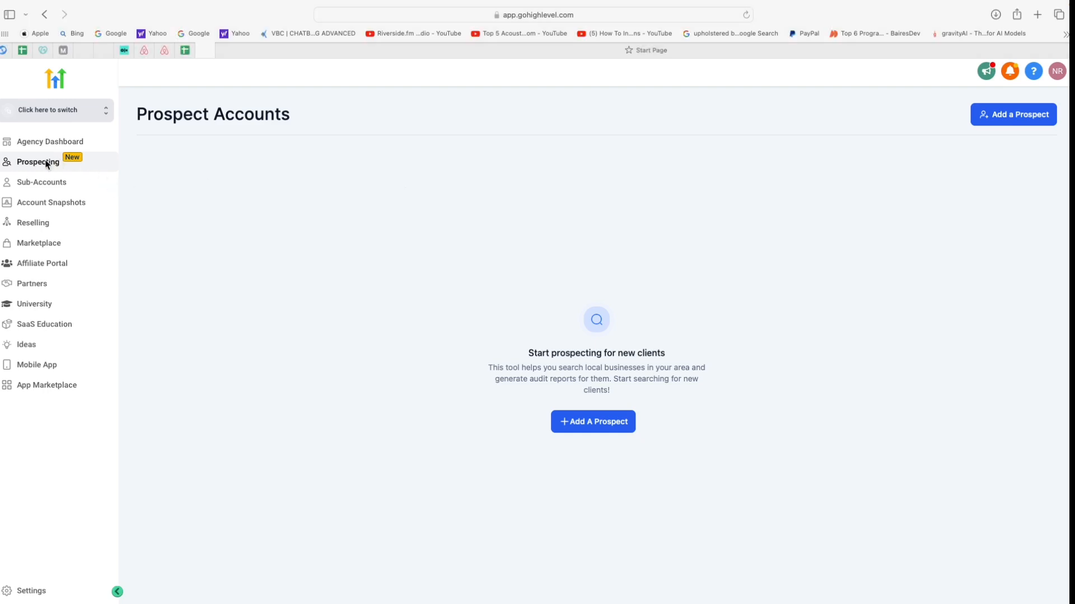
{"action": "mouse_move", "coordinate": [651, 248]}
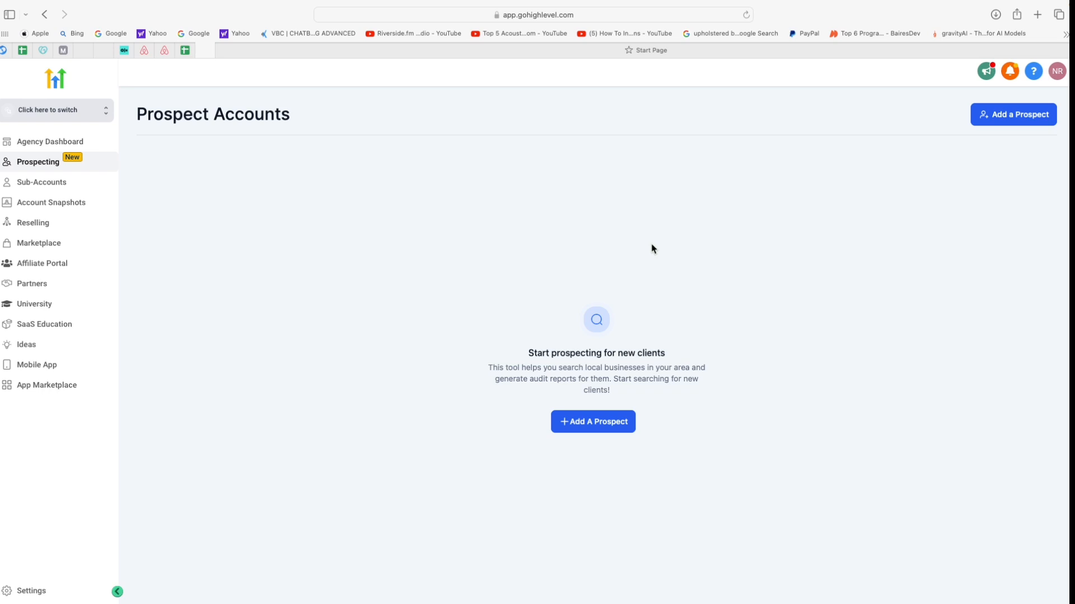
{"action": "mouse_move", "coordinate": [602, 438]}
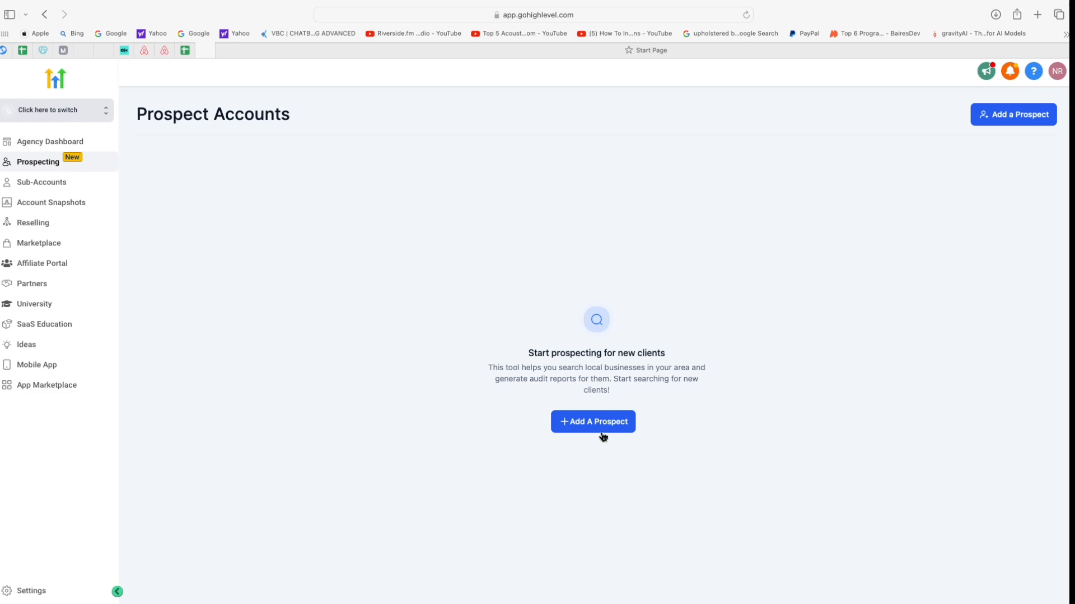
Open the manual Add Prospect form, then return to the map business search.
{"action": "left_click", "coordinate": [592, 421]}
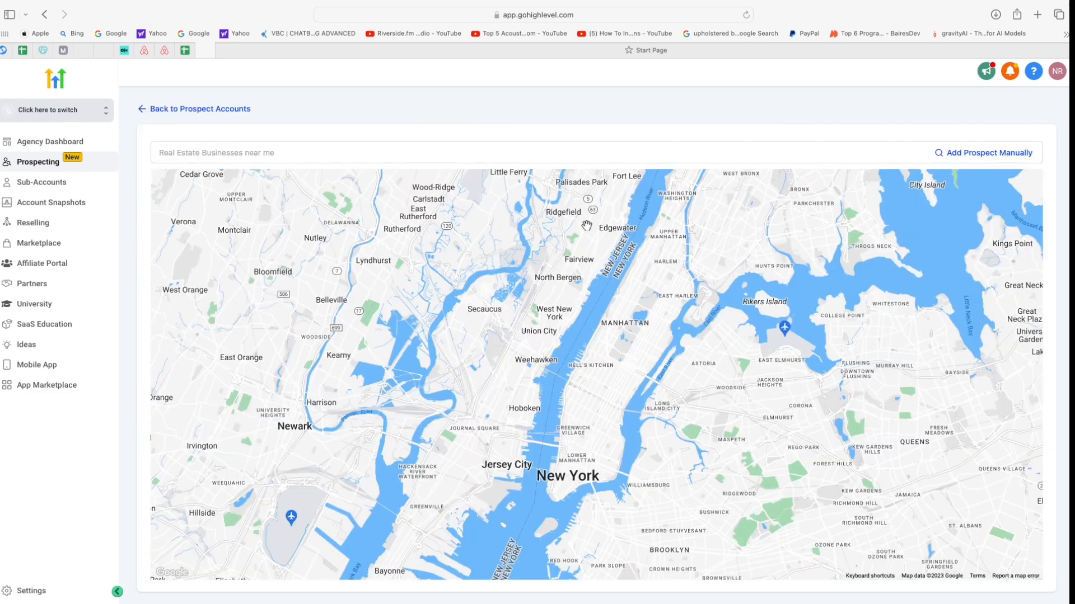
{"action": "left_click", "coordinate": [983, 153]}
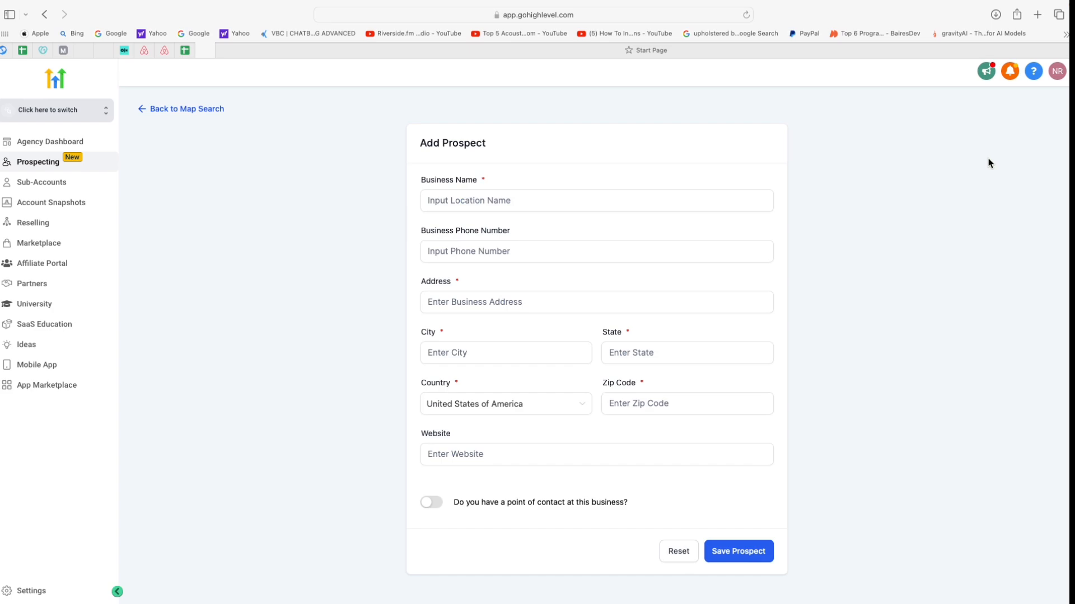
{"action": "left_click", "coordinate": [180, 108]}
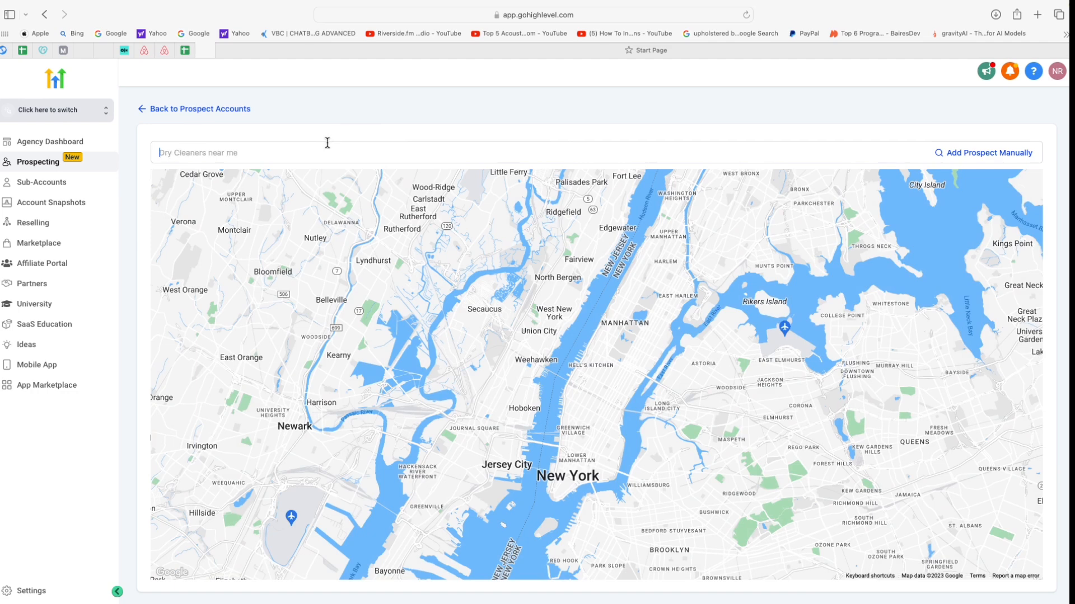
Search the map for 'barbershops in Maryland' to list rated businesses.
{"action": "type", "text": "barbershi"}
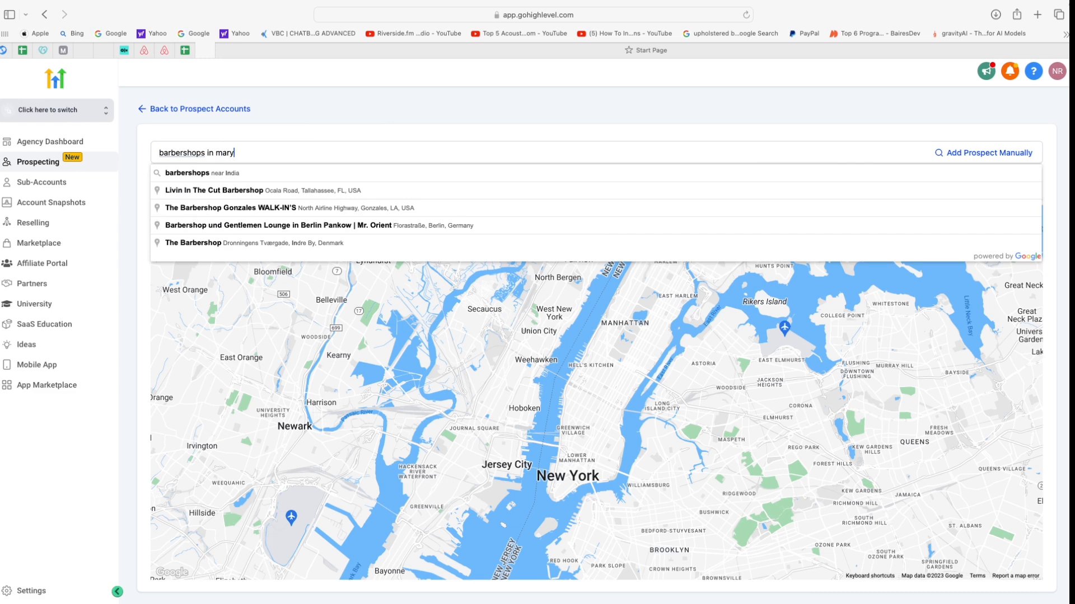
{"action": "type", "text": "land"}
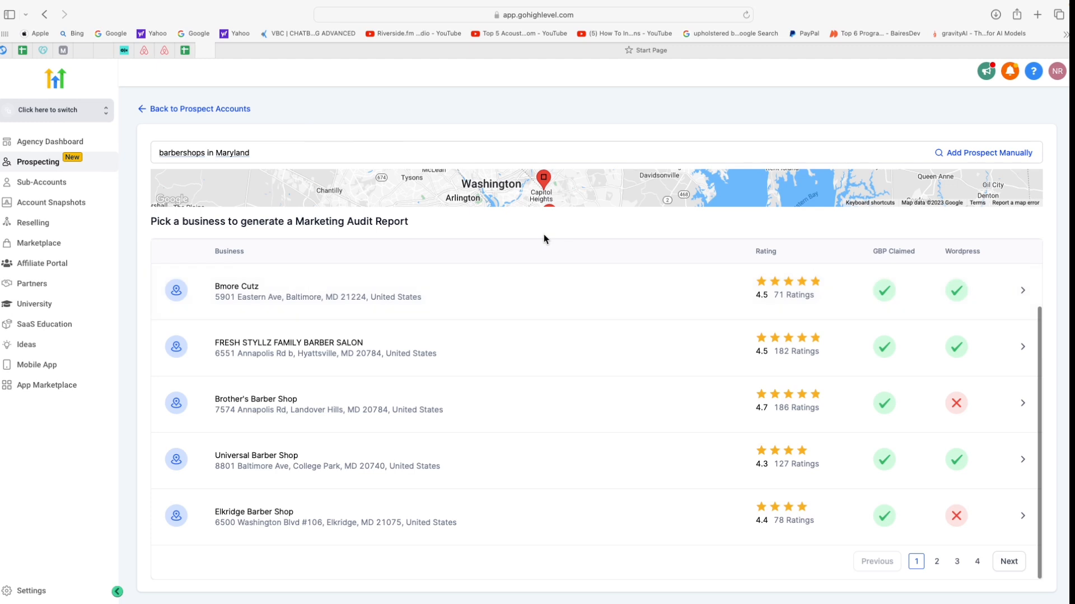
{"action": "mouse_move", "coordinate": [879, 269]}
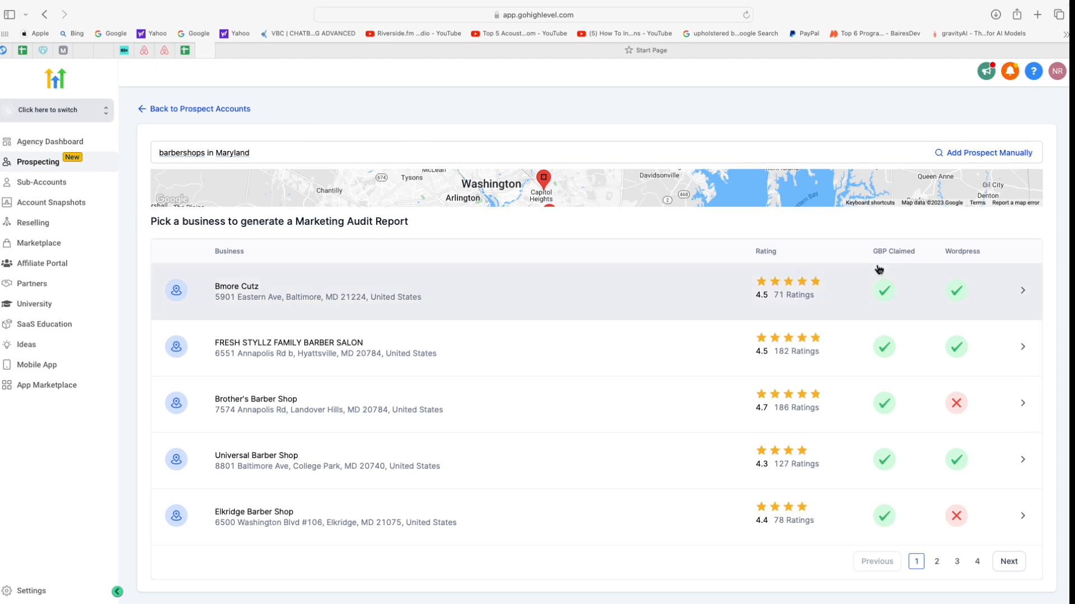
{"action": "mouse_move", "coordinate": [876, 254]}
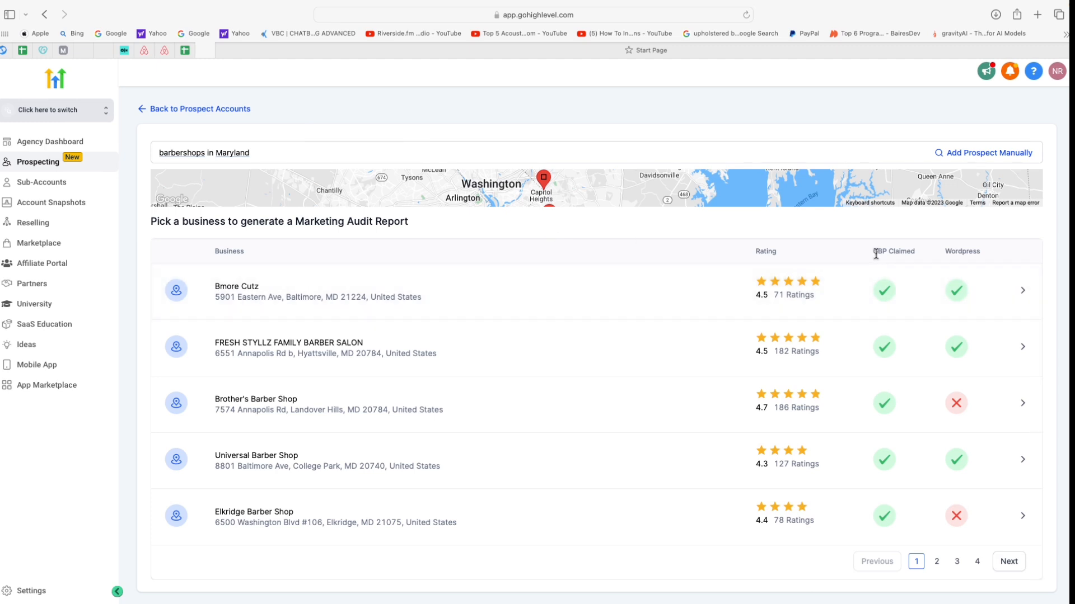
{"action": "mouse_move", "coordinate": [889, 255]}
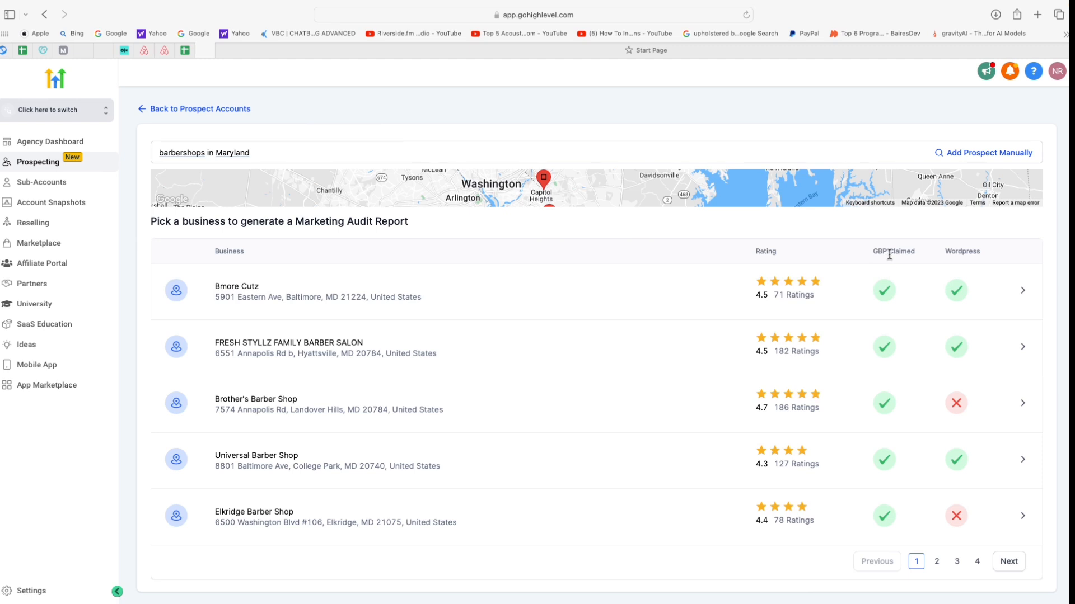
{"action": "mouse_move", "coordinate": [959, 269]}
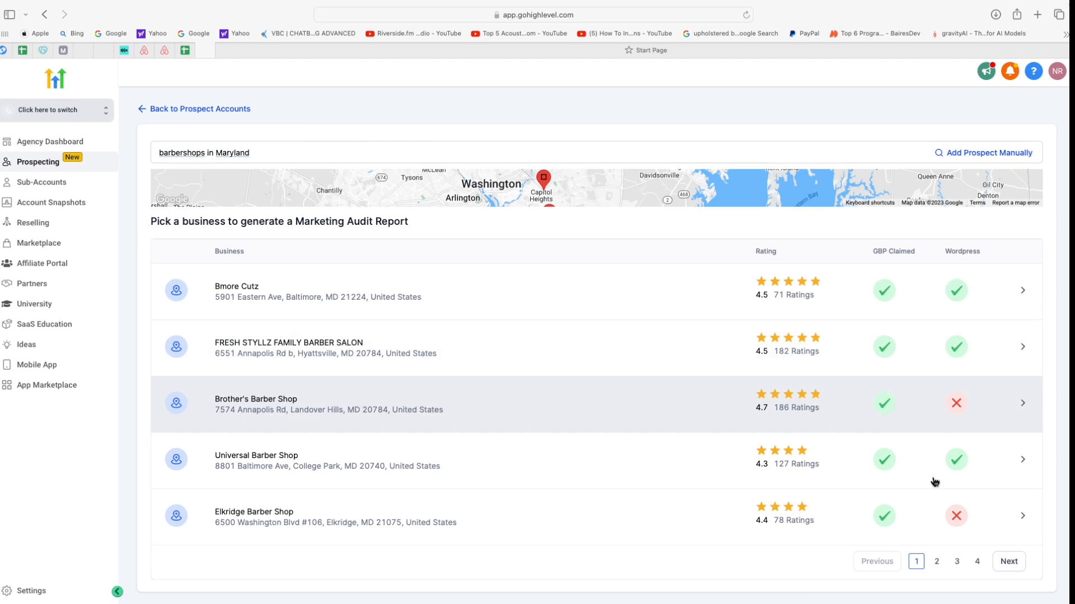
Show page 2 of the Maryland barbershop results.
{"action": "left_click", "coordinate": [935, 562]}
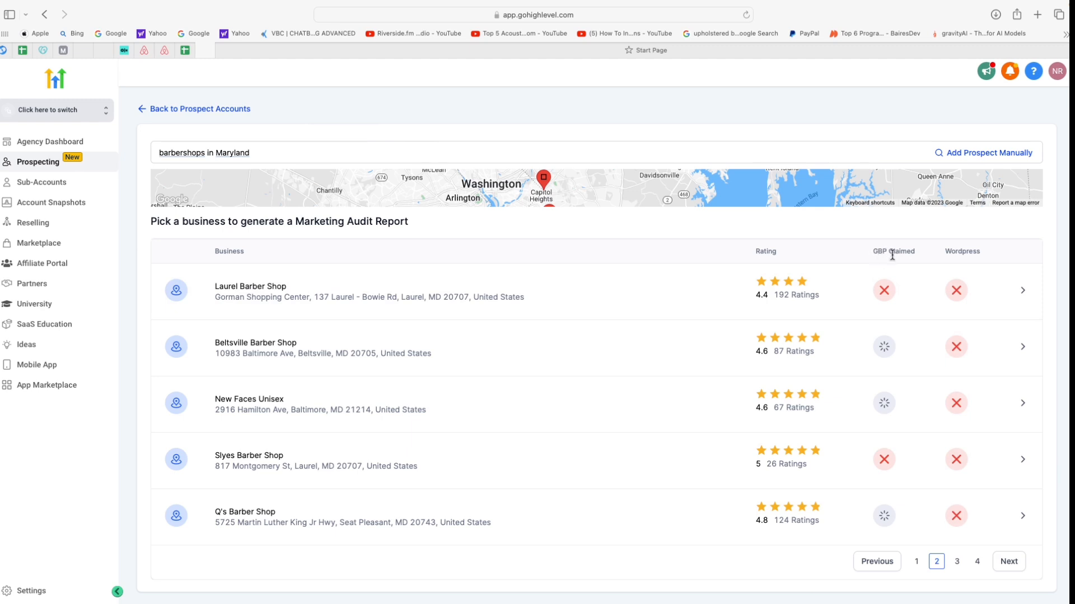
{"action": "mouse_move", "coordinate": [972, 266]}
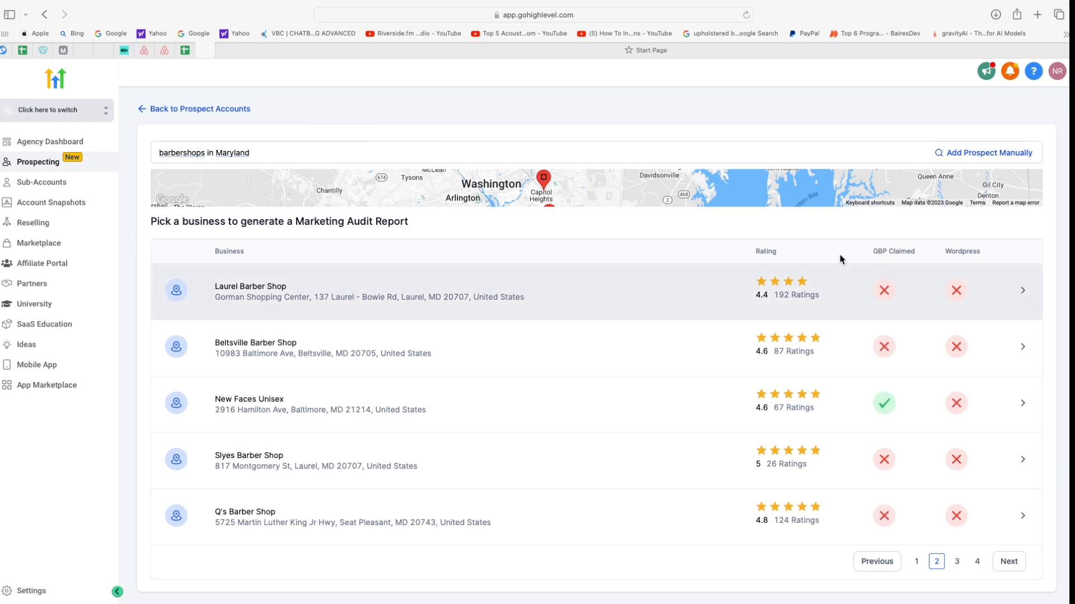
{"action": "mouse_move", "coordinate": [884, 270]}
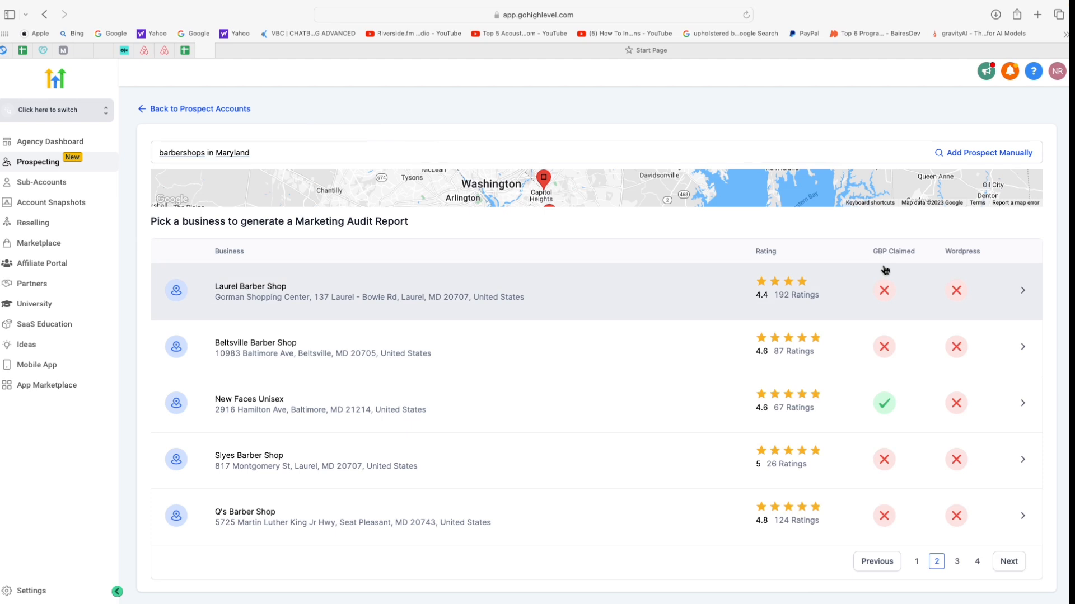
{"action": "mouse_move", "coordinate": [801, 301]}
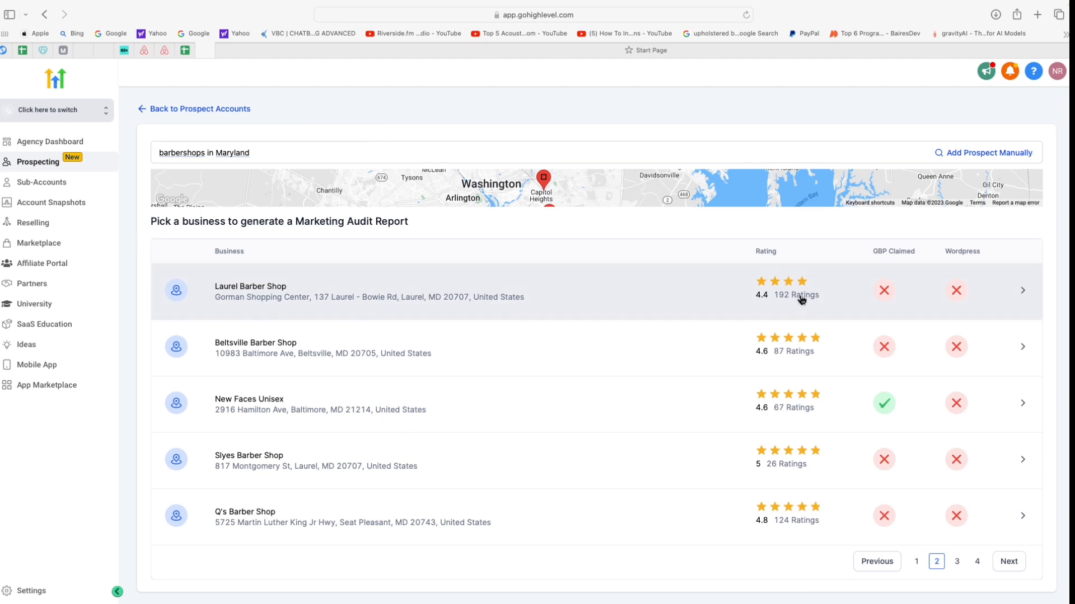
{"action": "mouse_move", "coordinate": [965, 288]}
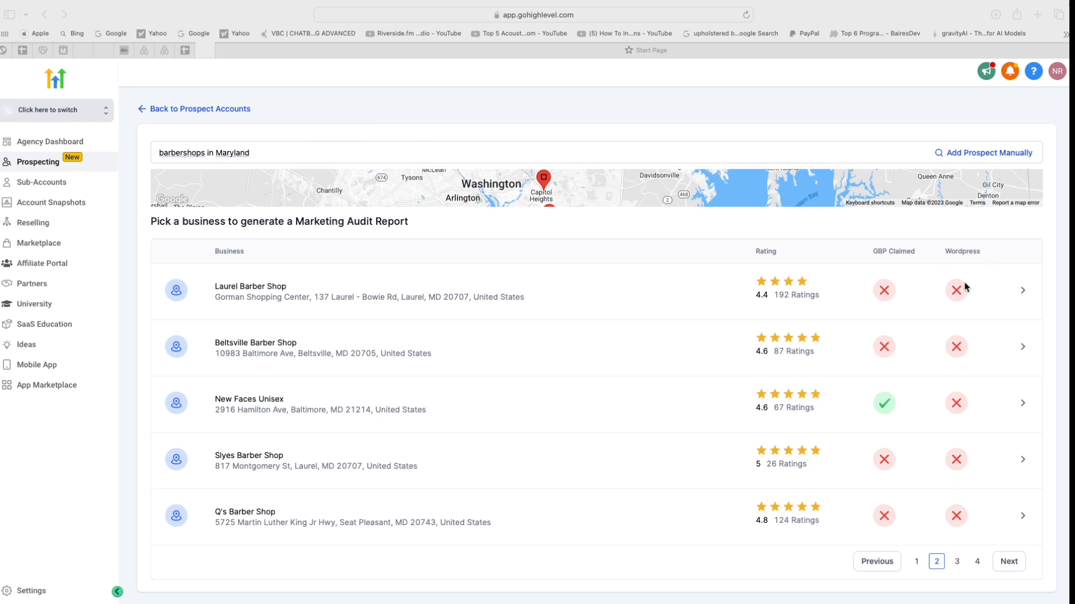
{"action": "mouse_move", "coordinate": [978, 272]}
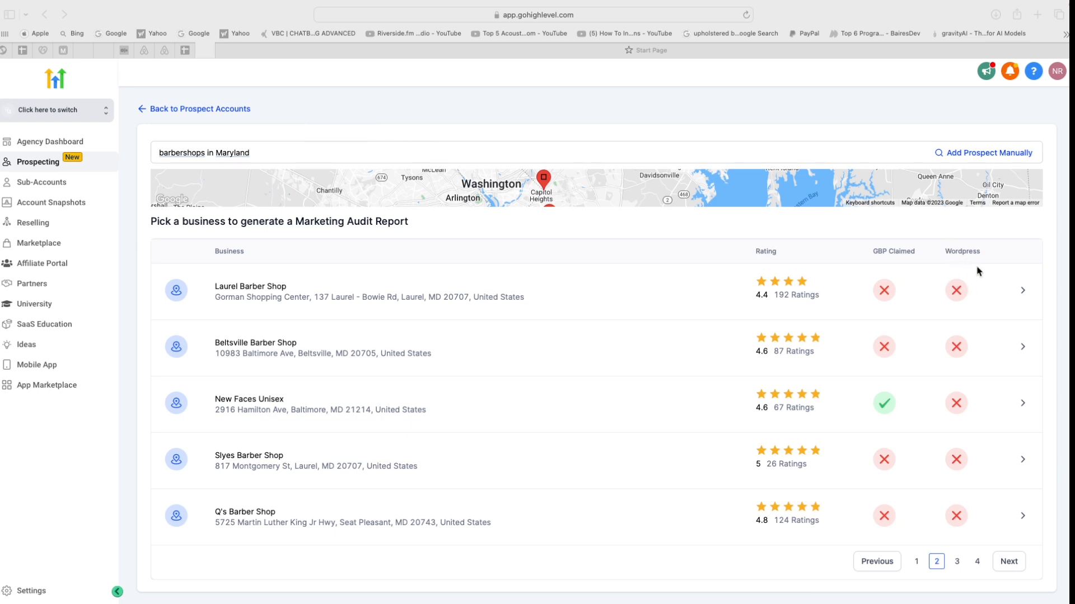
{"action": "mouse_move", "coordinate": [969, 282]}
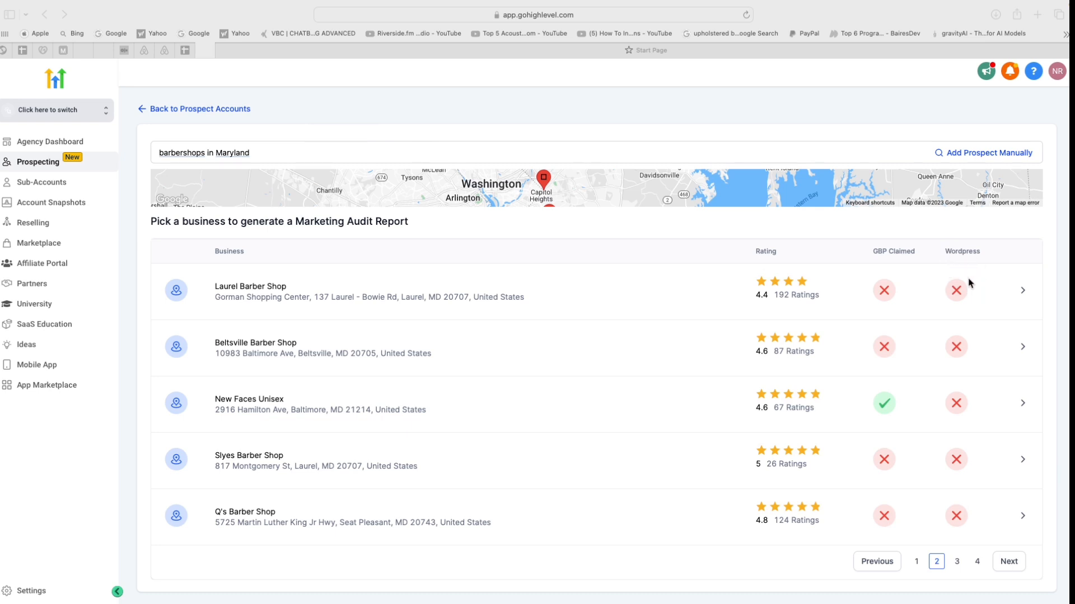
{"action": "mouse_move", "coordinate": [823, 320]}
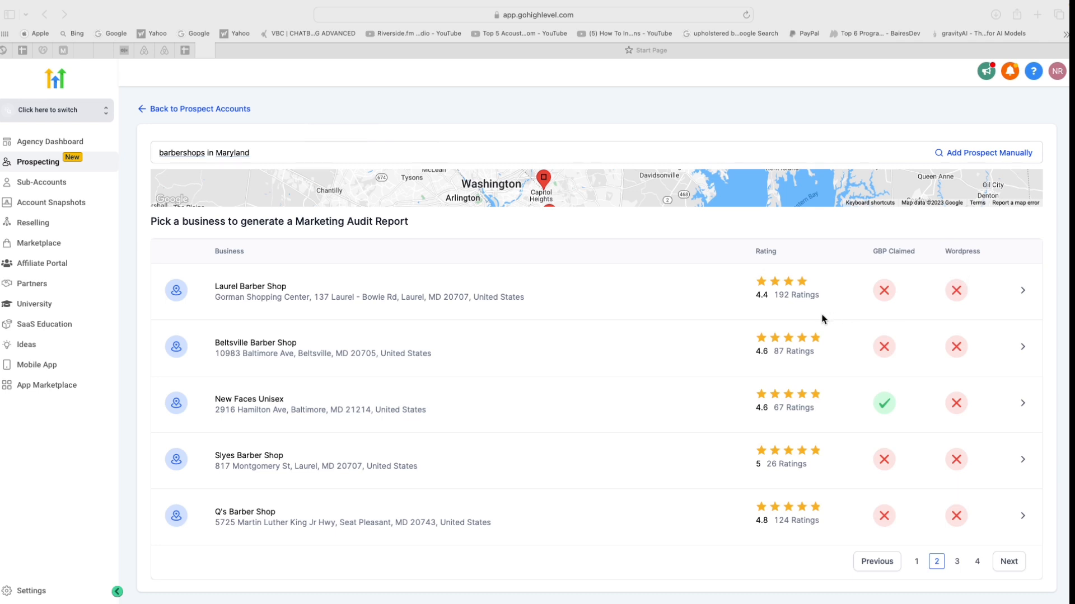
{"action": "mouse_move", "coordinate": [732, 290]}
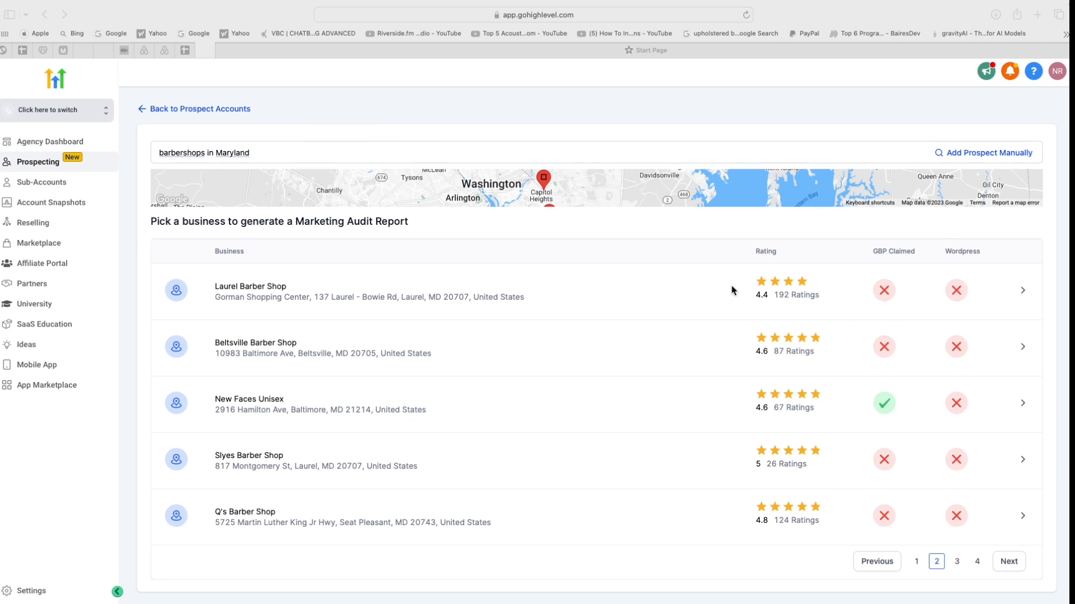
{"action": "mouse_move", "coordinate": [740, 300]}
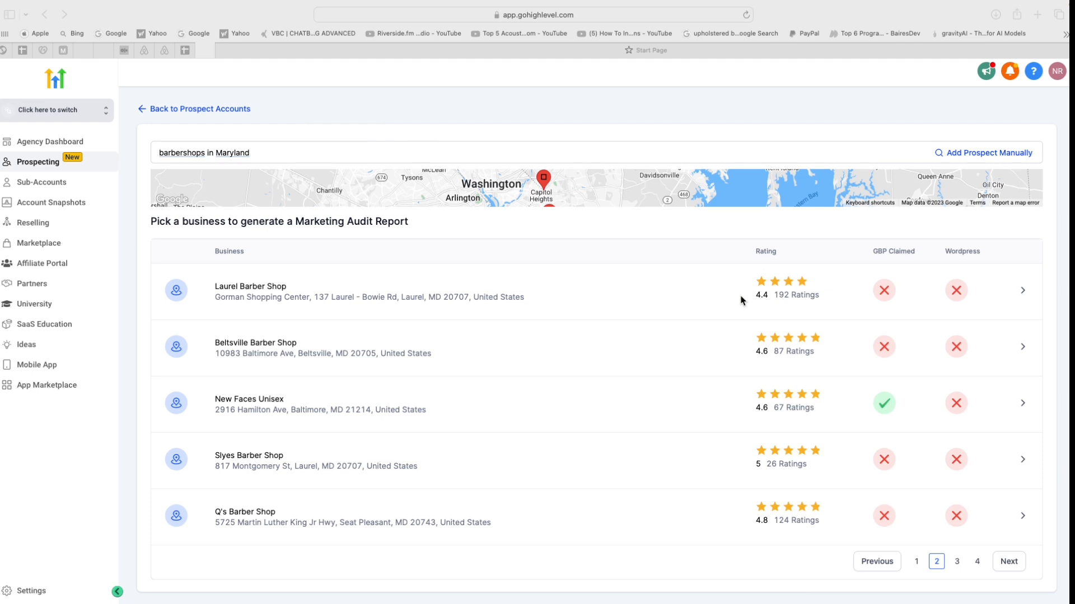
{"action": "mouse_move", "coordinate": [1021, 293]}
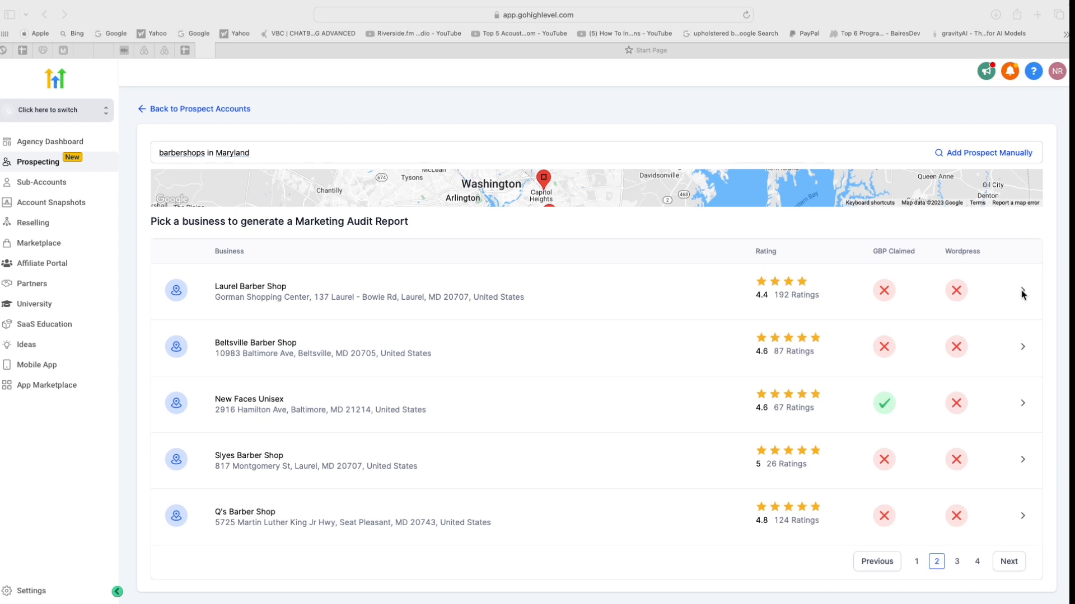
{"action": "mouse_move", "coordinate": [1023, 293]}
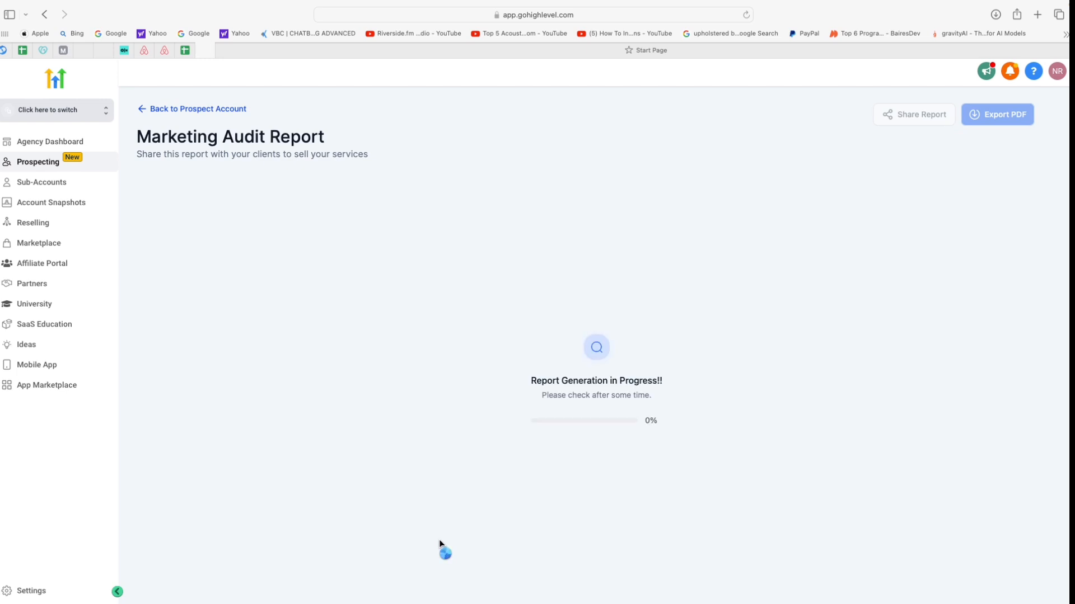
{"action": "mouse_move", "coordinate": [619, 406]}
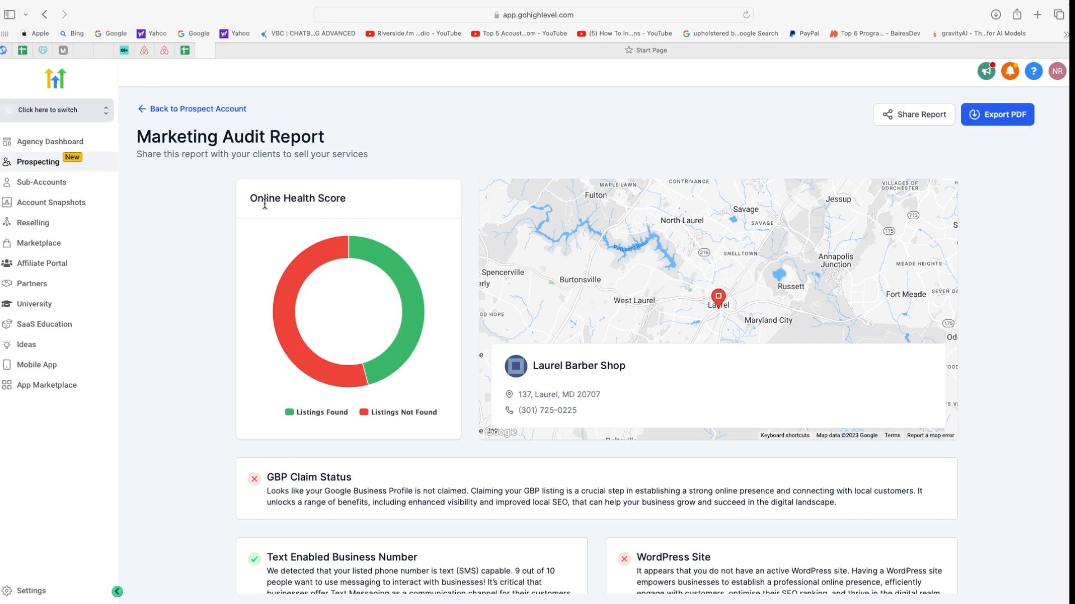
{"action": "mouse_move", "coordinate": [323, 417]}
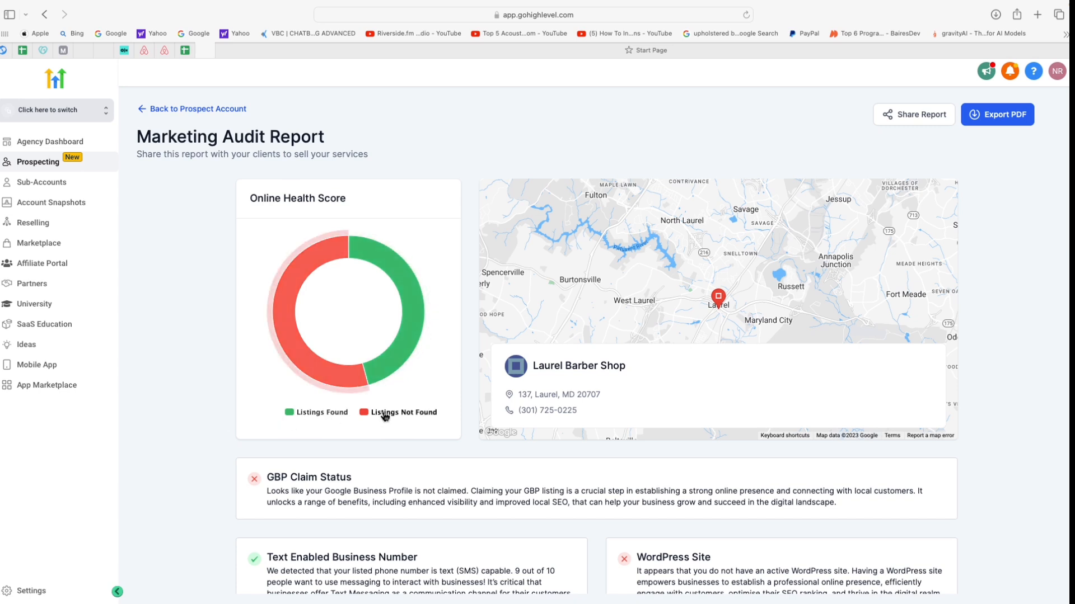
{"action": "mouse_move", "coordinate": [646, 259]}
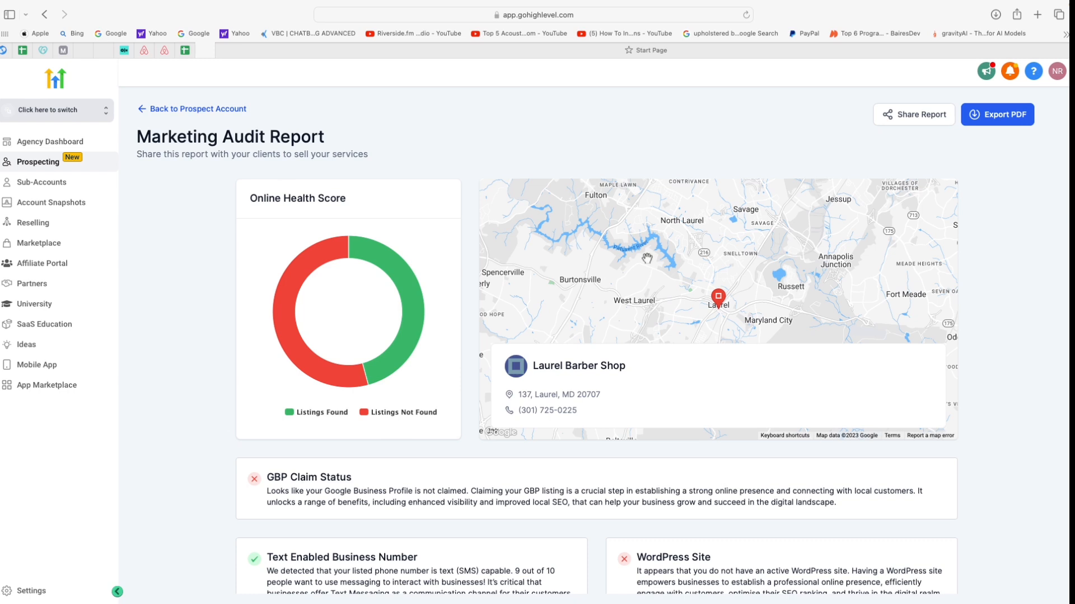
Scroll down the generated Laurel Barber Shop audit report to view its findings.
{"action": "scroll", "scroll_direction": "down", "scroll_amount": 3}
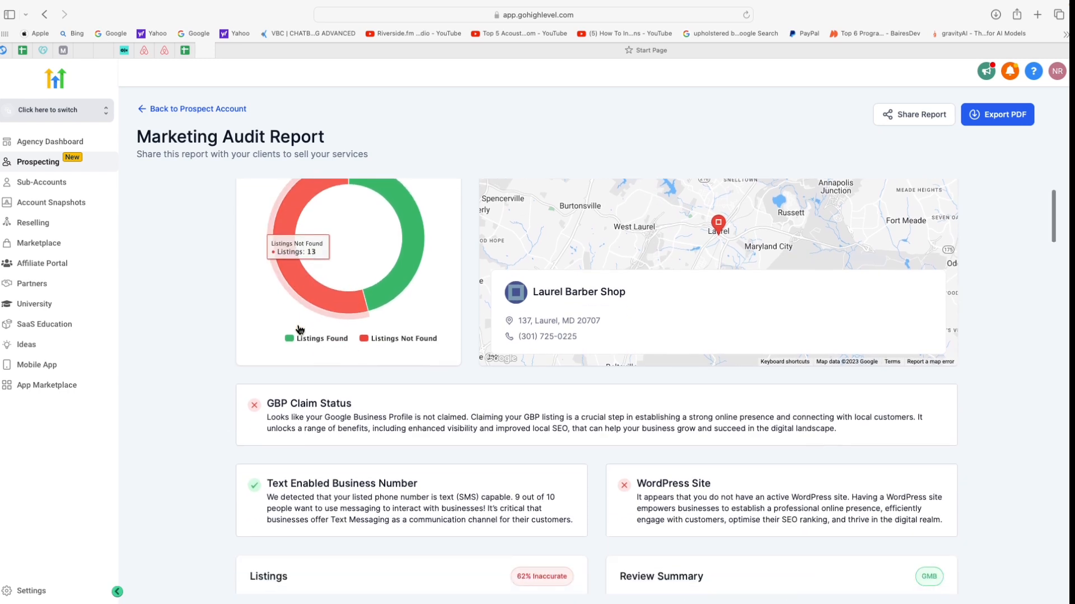
{"action": "scroll", "scroll_direction": "down", "scroll_amount": 3}
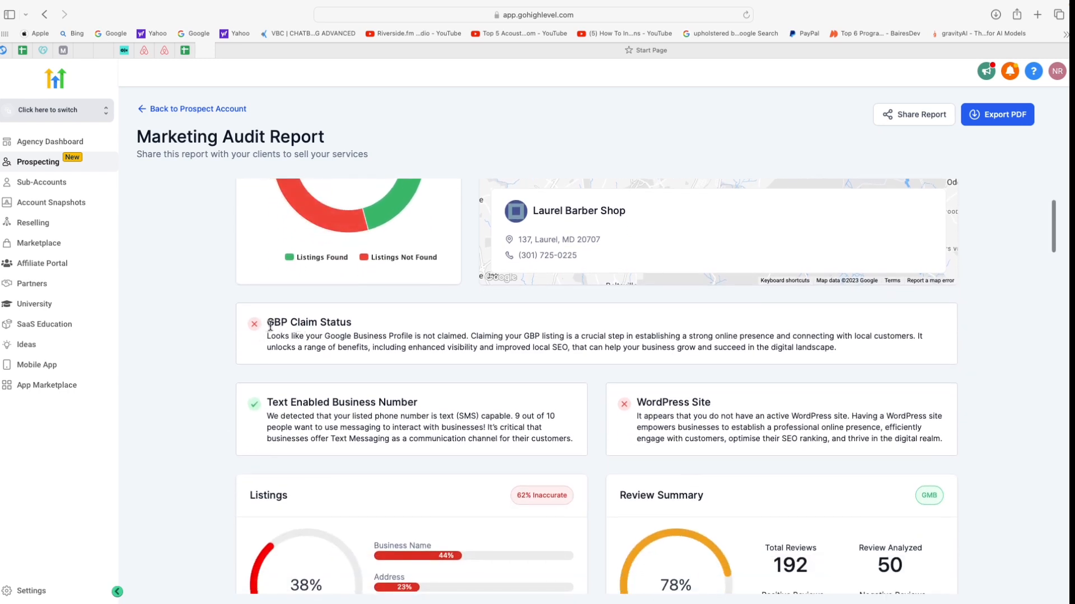
{"action": "scroll", "scroll_direction": "down", "scroll_amount": 3}
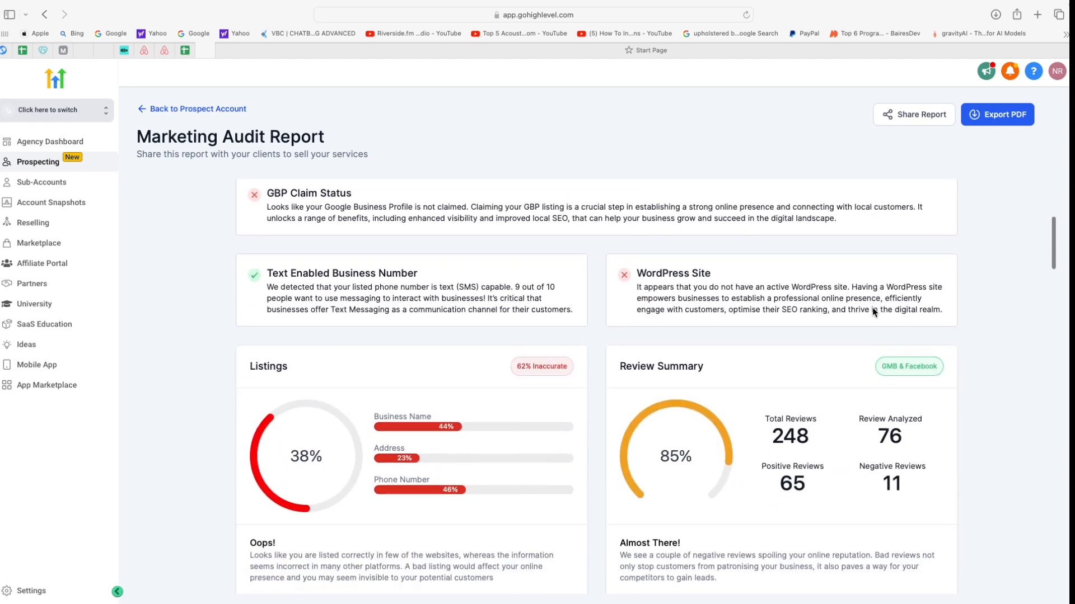
{"action": "scroll", "scroll_direction": "up", "scroll_amount": 3}
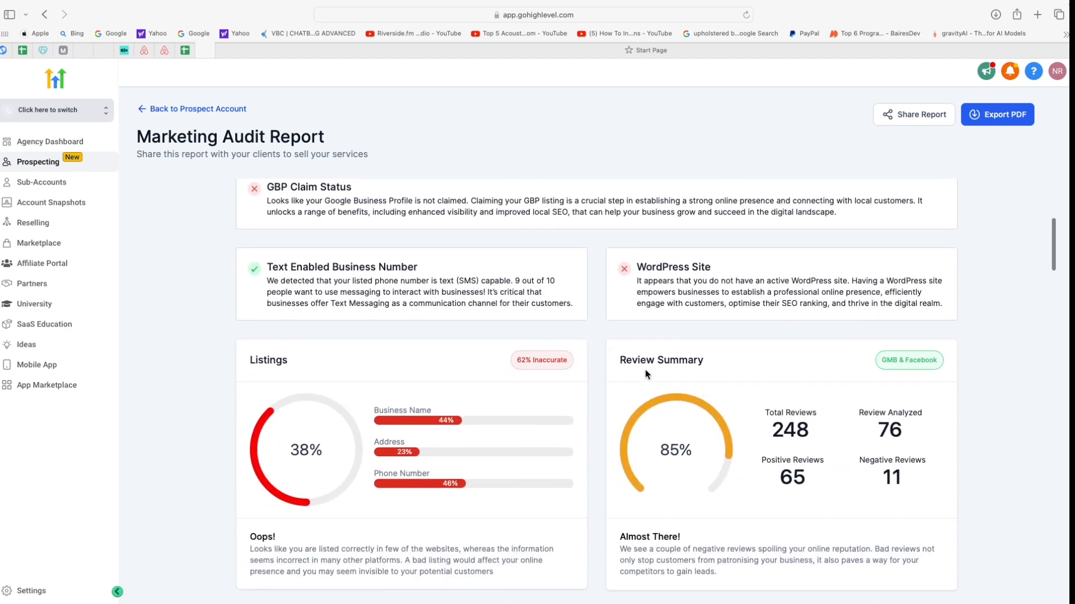
{"action": "mouse_move", "coordinate": [778, 462]}
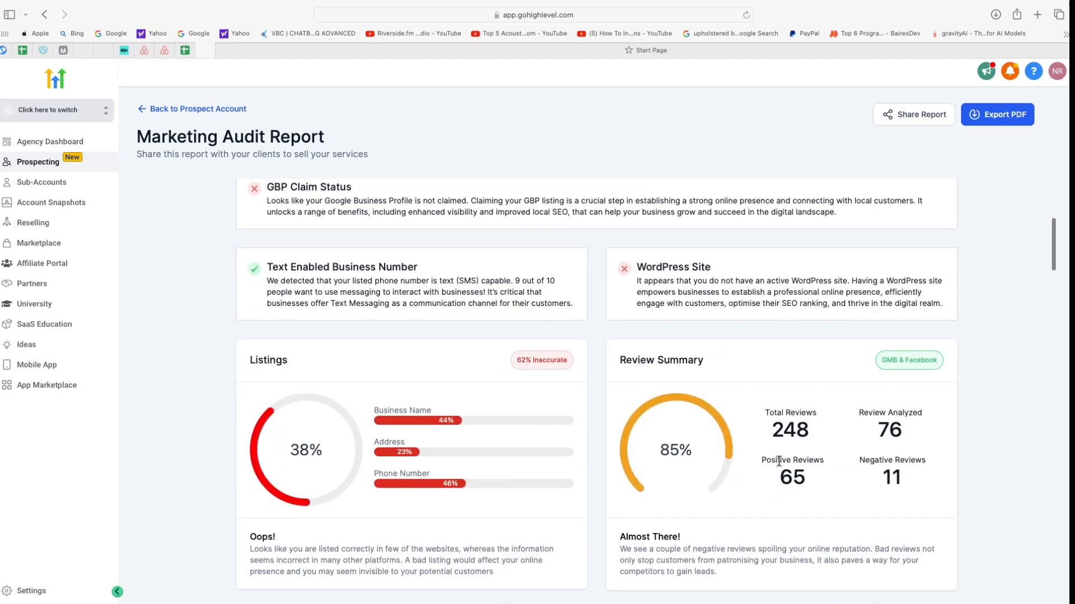
{"action": "scroll", "scroll_direction": "down", "scroll_amount": 3}
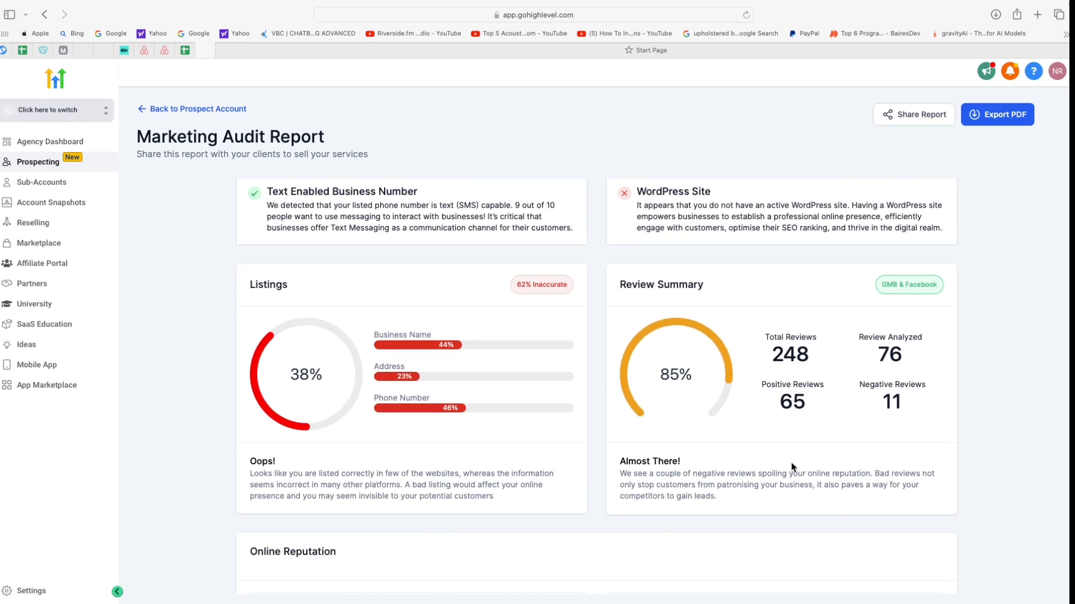
{"action": "scroll", "scroll_direction": "down", "scroll_amount": 3}
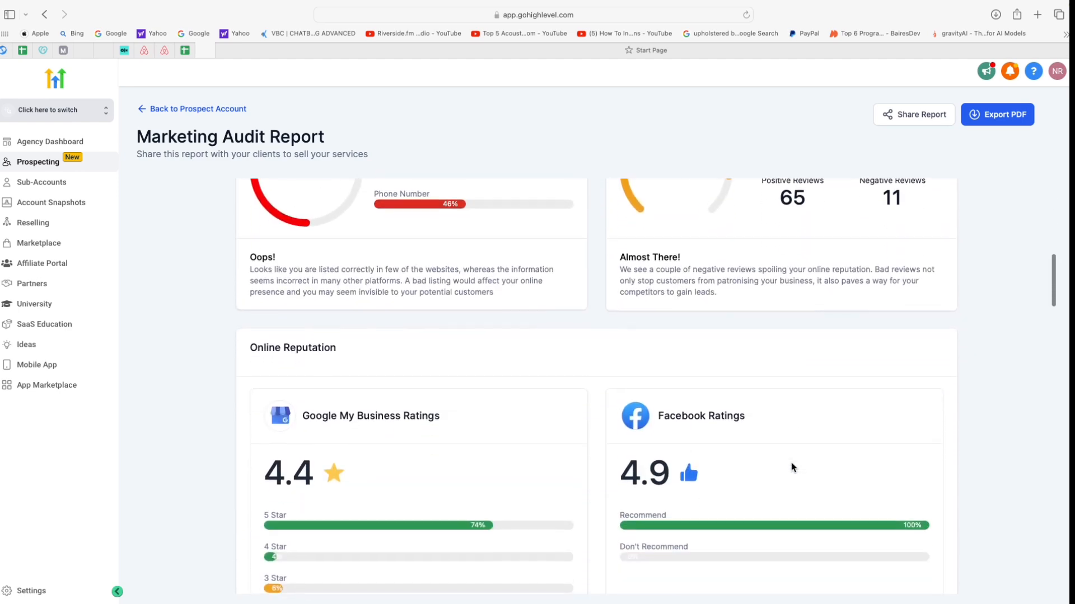
{"action": "scroll", "scroll_direction": "down", "scroll_amount": 3}
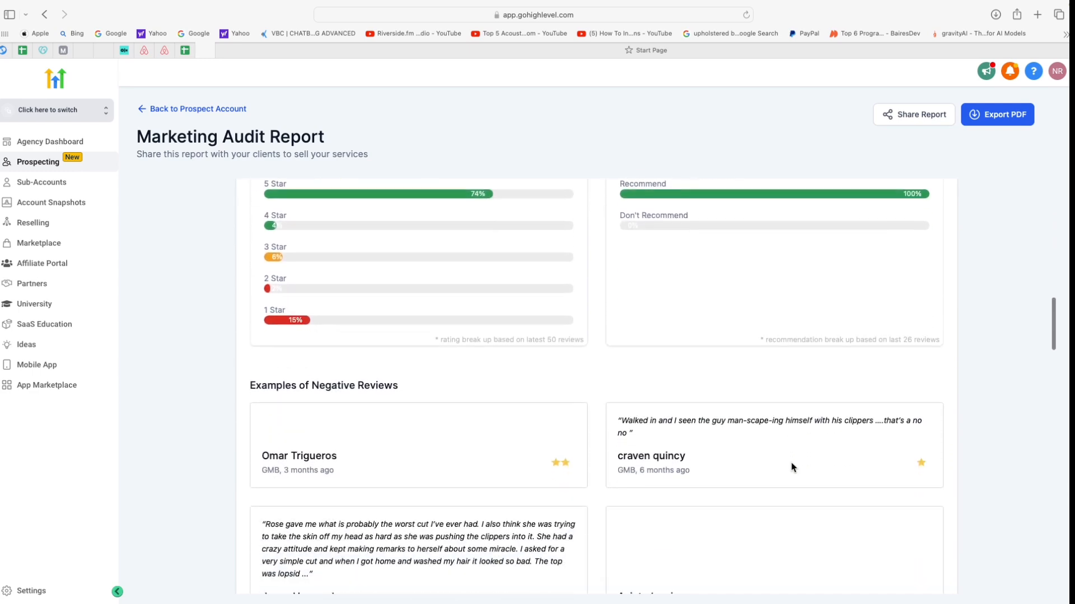
{"action": "scroll", "scroll_direction": "down", "scroll_amount": 3}
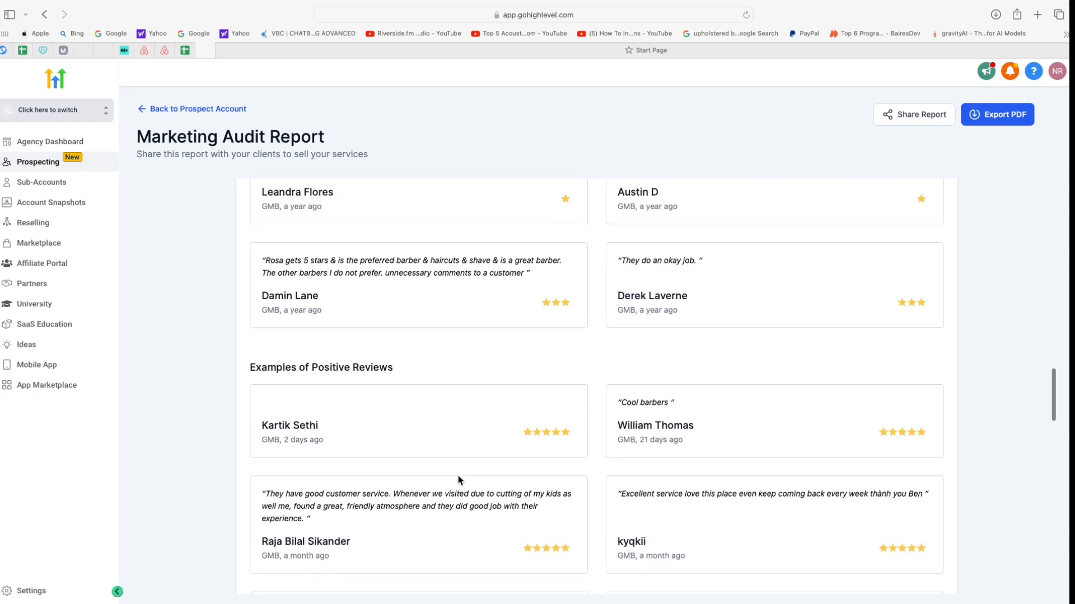
{"action": "scroll", "scroll_direction": "down", "scroll_amount": 3}
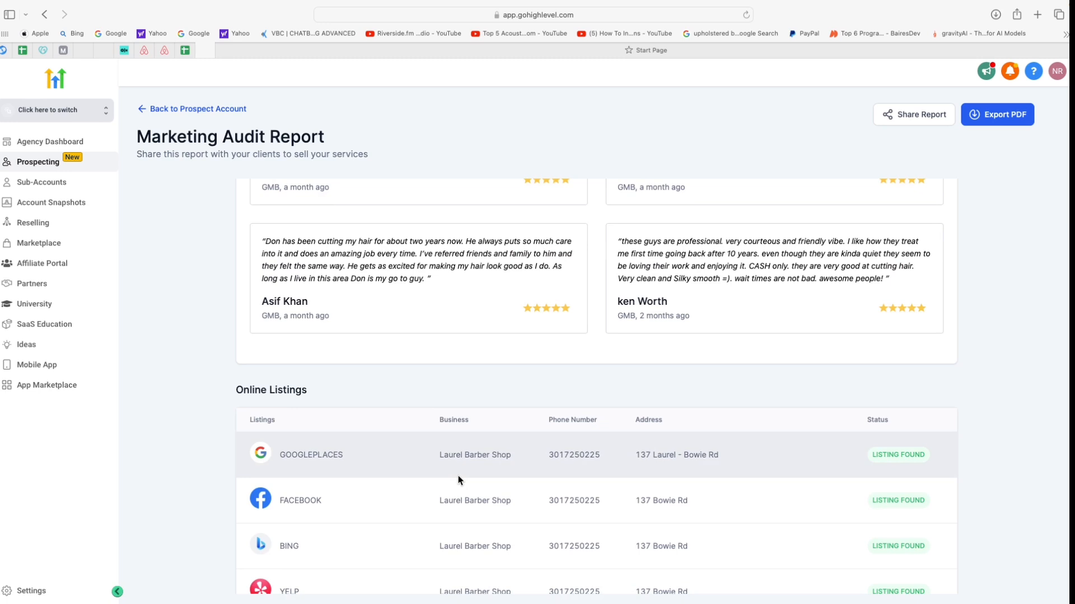
Review the Online Listings section, then get a shareable Laurel Barber Shop report link.
{"action": "scroll", "scroll_direction": "up", "scroll_amount": 3}
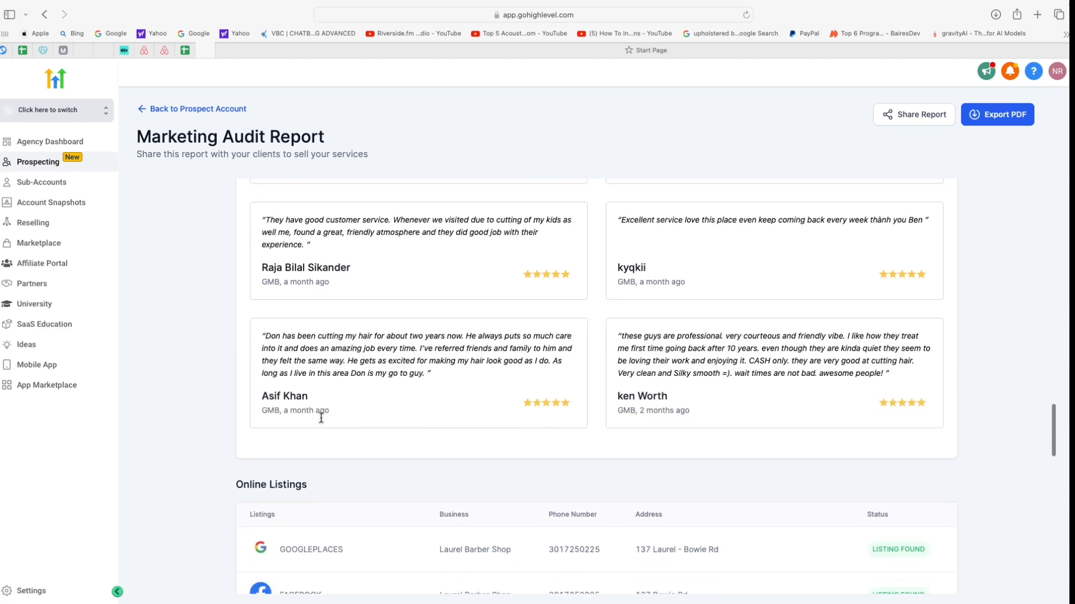
{"action": "scroll", "scroll_direction": "down", "scroll_amount": 3}
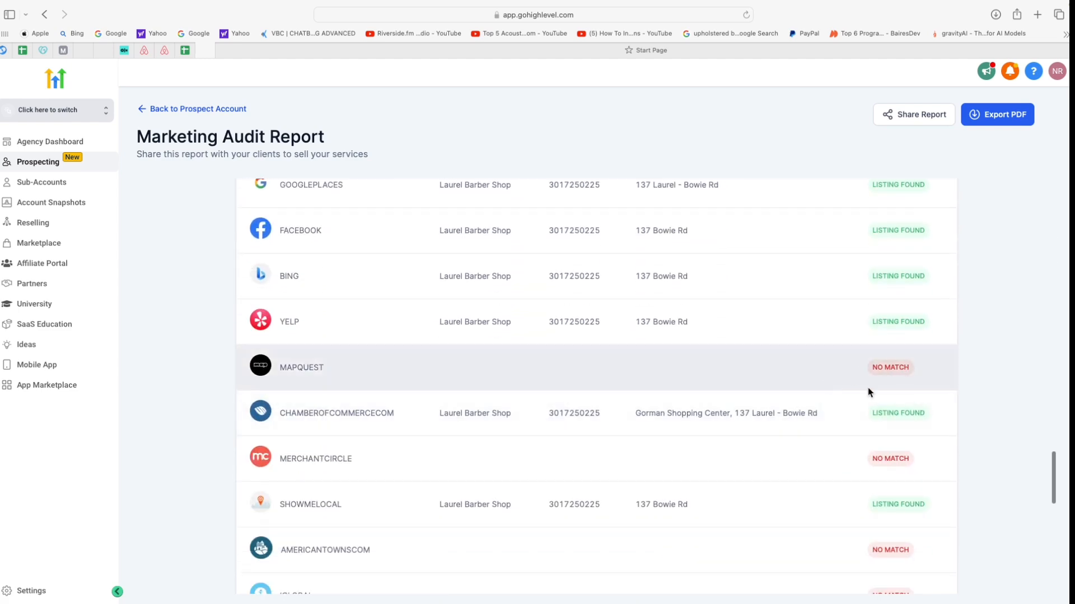
{"action": "scroll", "scroll_direction": "down", "scroll_amount": 3}
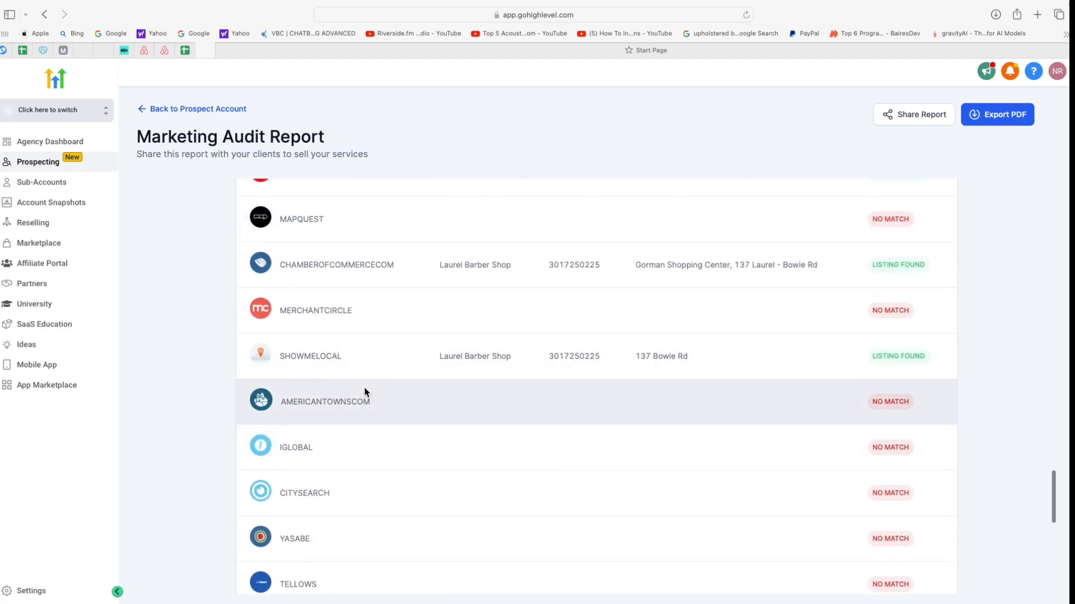
{"action": "scroll", "scroll_direction": "down", "scroll_amount": 3}
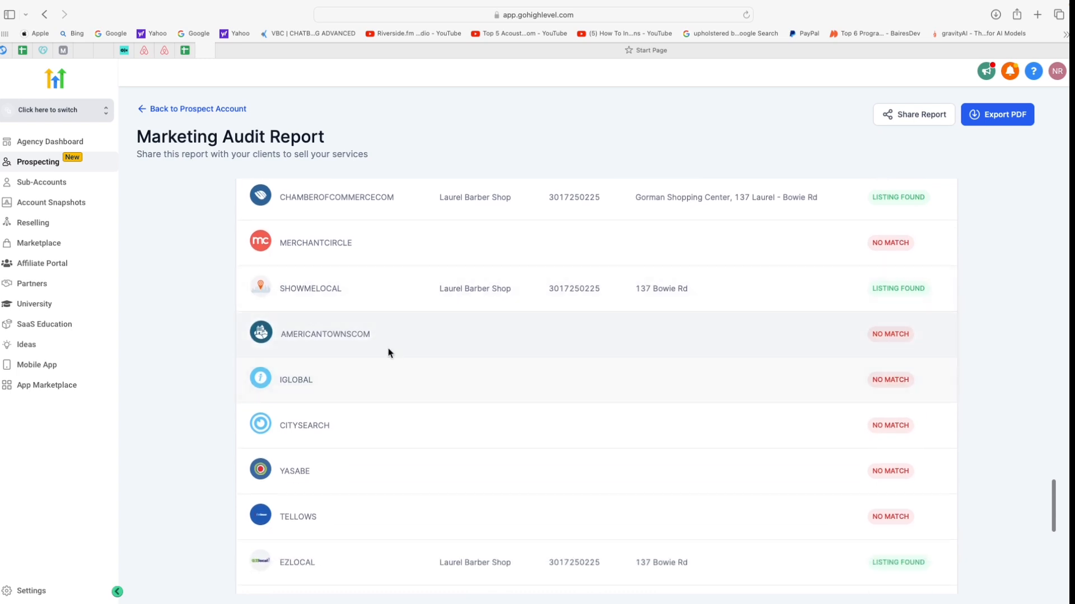
{"action": "mouse_move", "coordinate": [396, 357]}
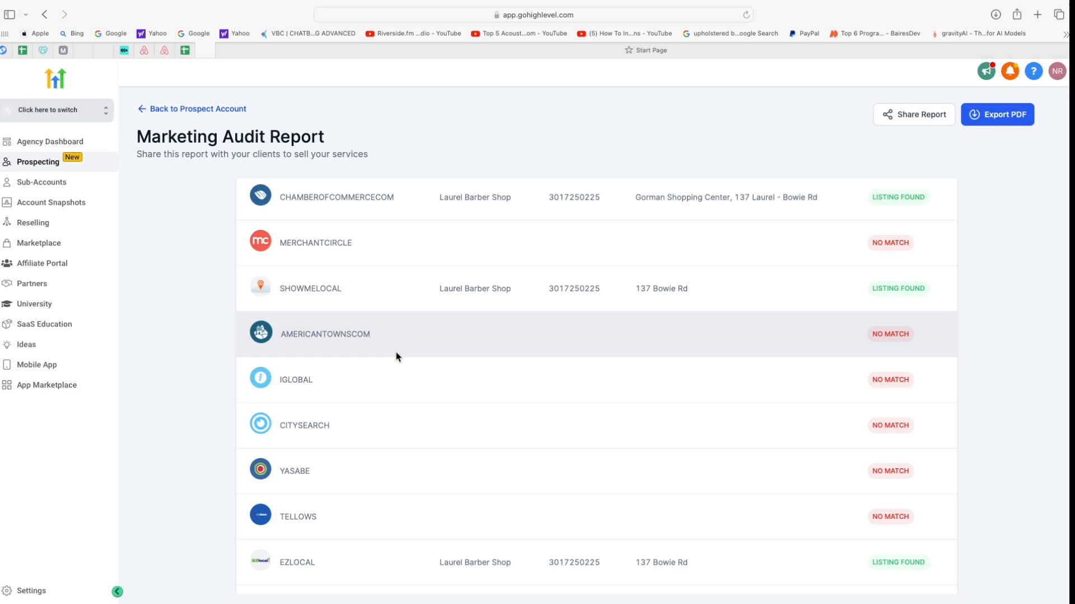
{"action": "scroll", "scroll_direction": "up", "scroll_amount": 3}
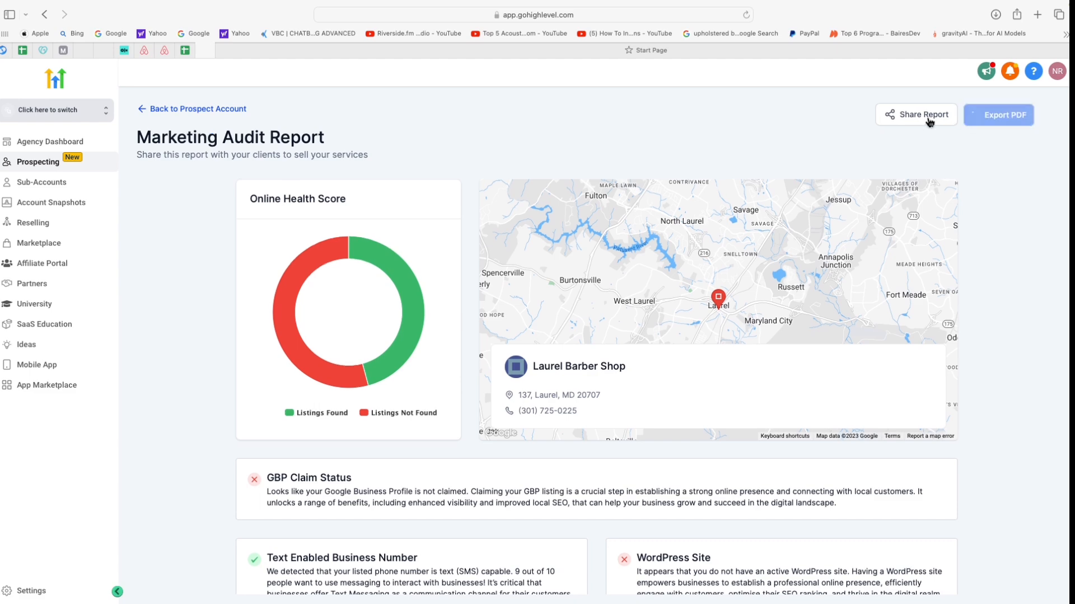
{"action": "left_click", "coordinate": [916, 114]}
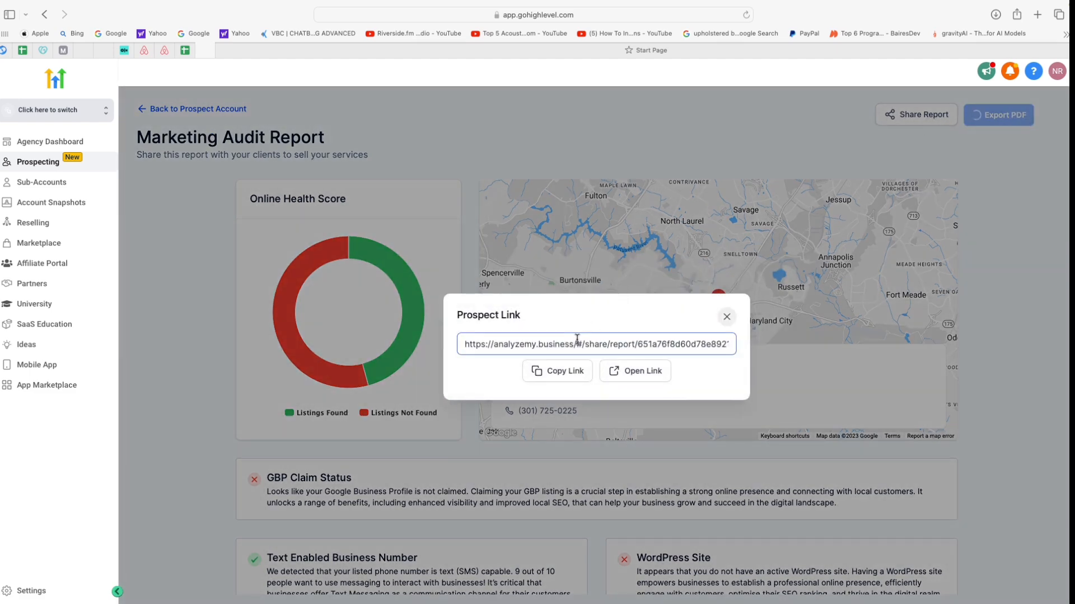